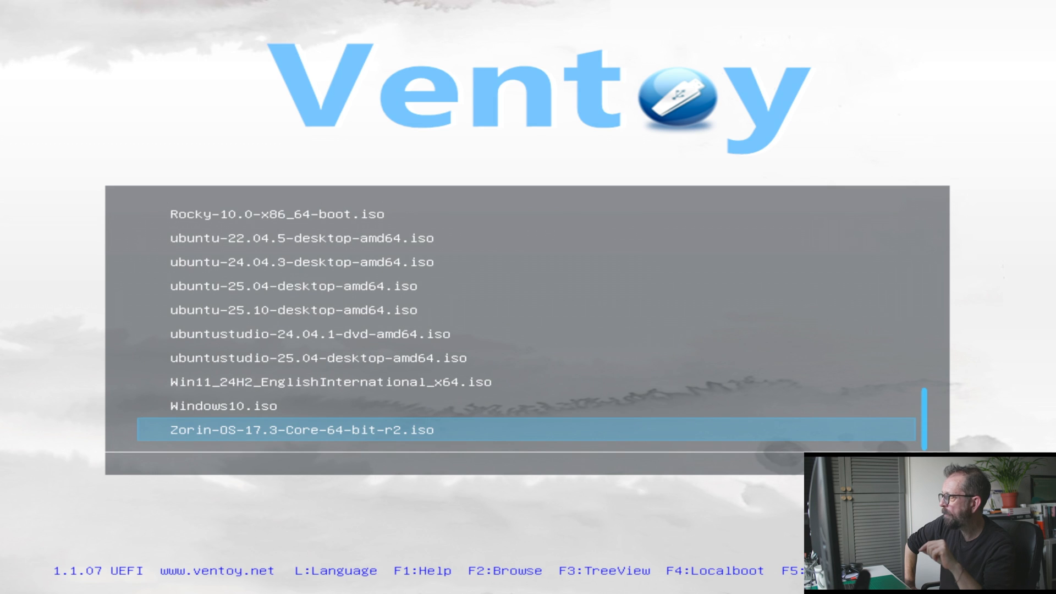
# Step: Highlight ubuntu-25.10-desktop-amd64.iso in the Ventoy list to boot the live session
pyautogui.press('Up')
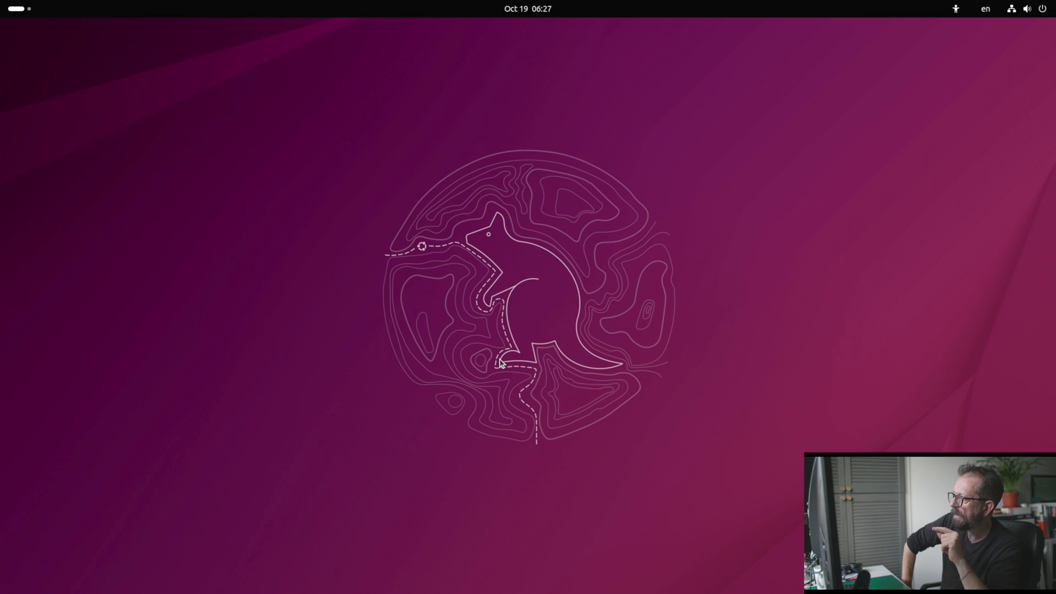
pyautogui.moveTo(20, 64)
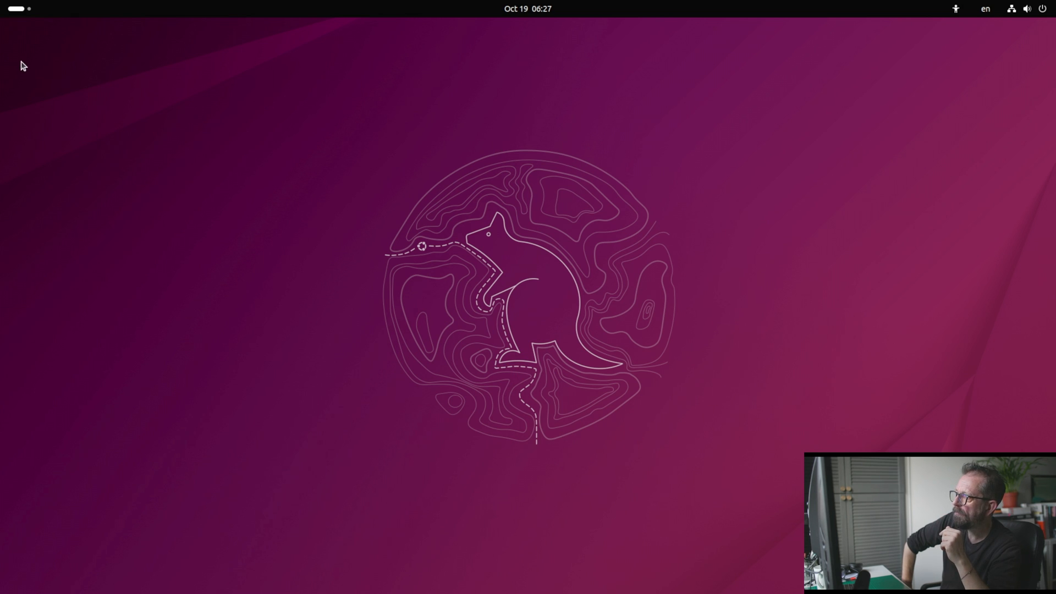
pyautogui.click(17, 7)
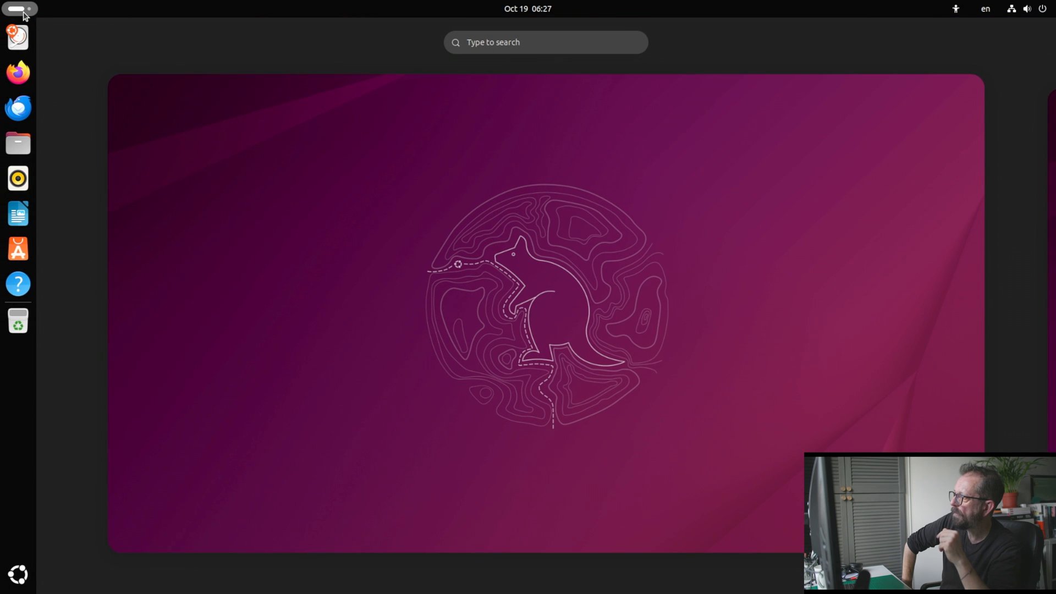
pyautogui.moveTo(15, 32)
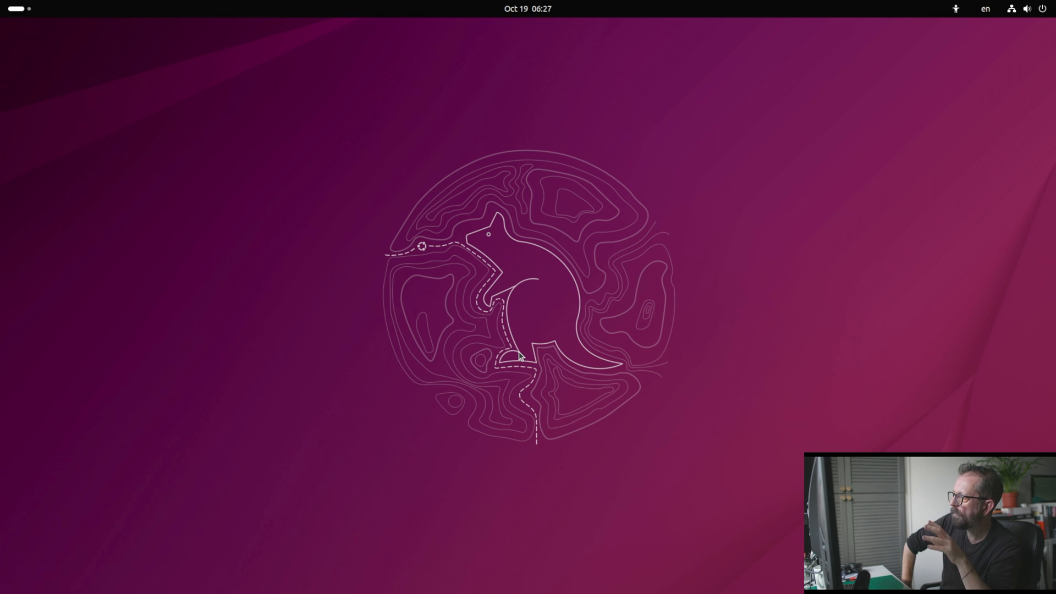
pyautogui.moveTo(443, 122)
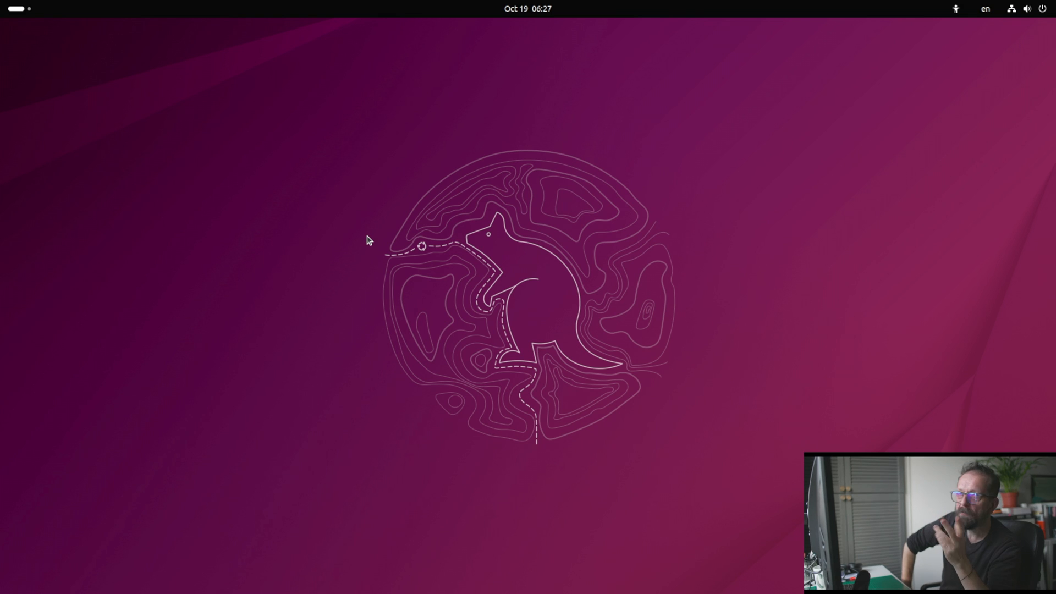
pyautogui.moveTo(1029, 98)
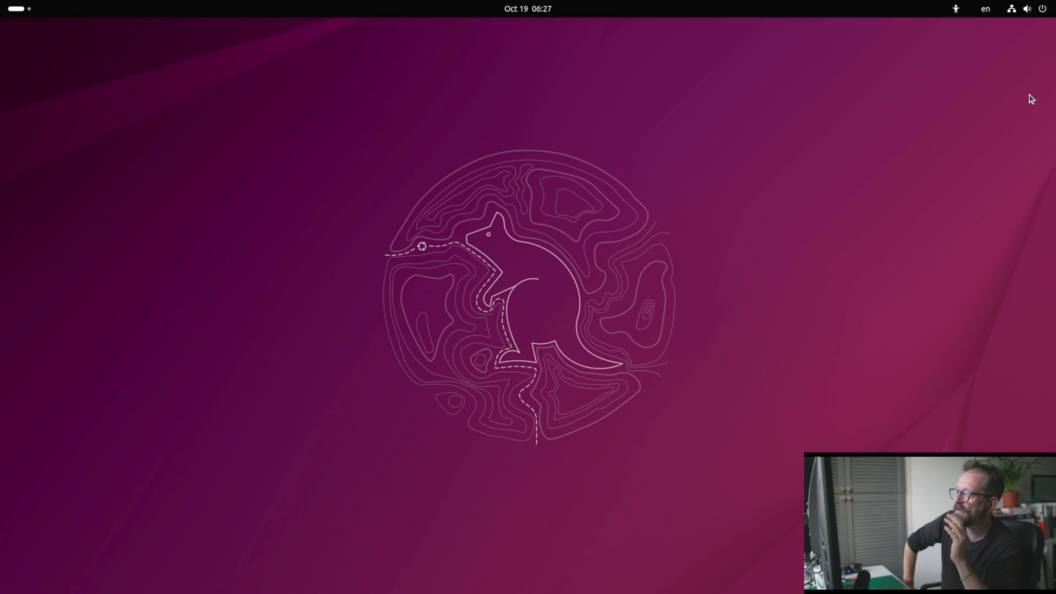
pyautogui.moveTo(341, 127)
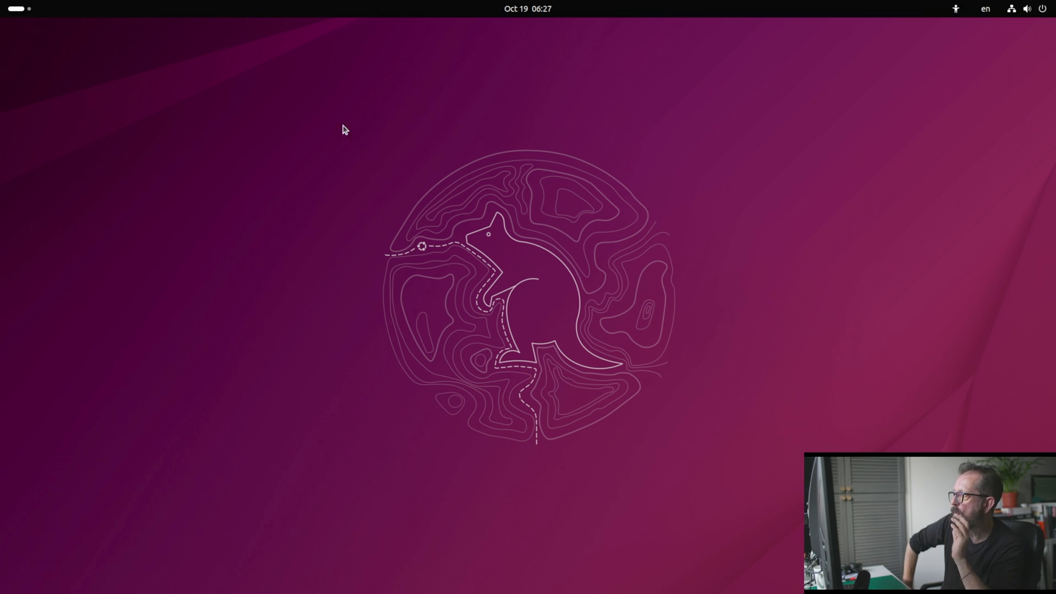
pyautogui.click(18, 9)
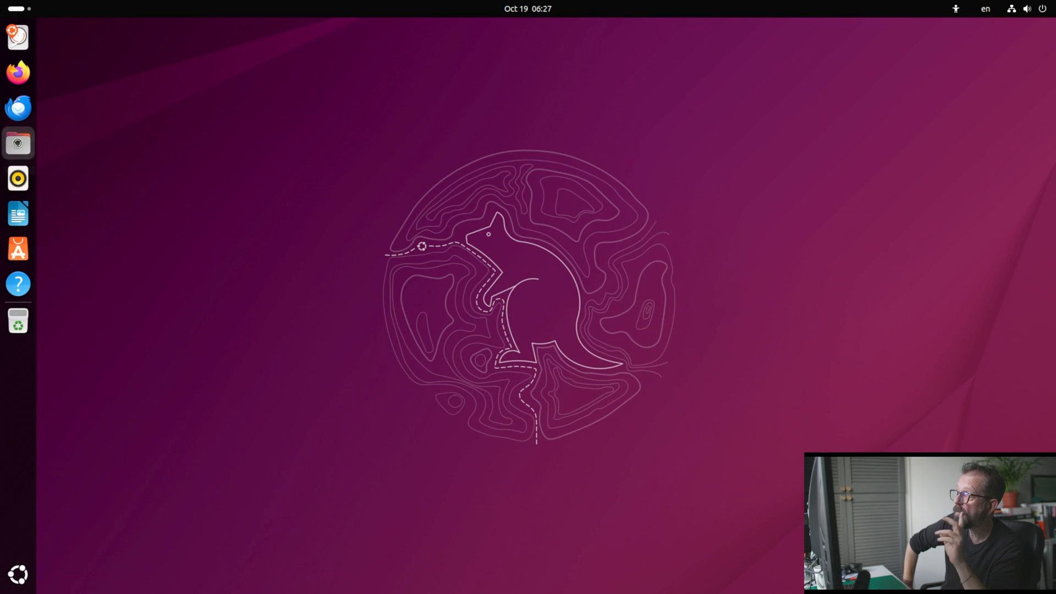
pyautogui.click(17, 143)
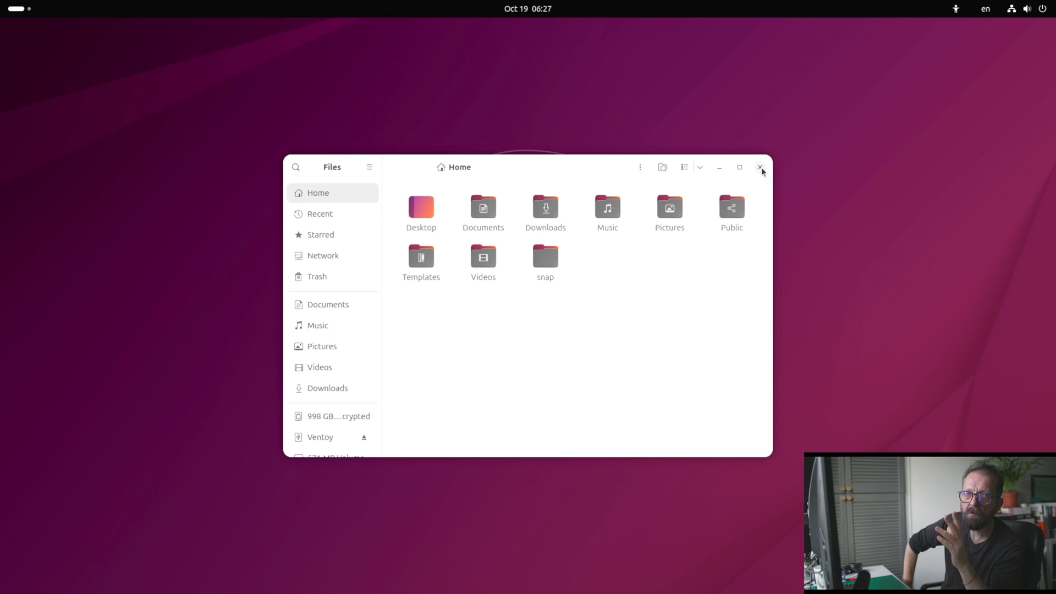
pyautogui.click(760, 167)
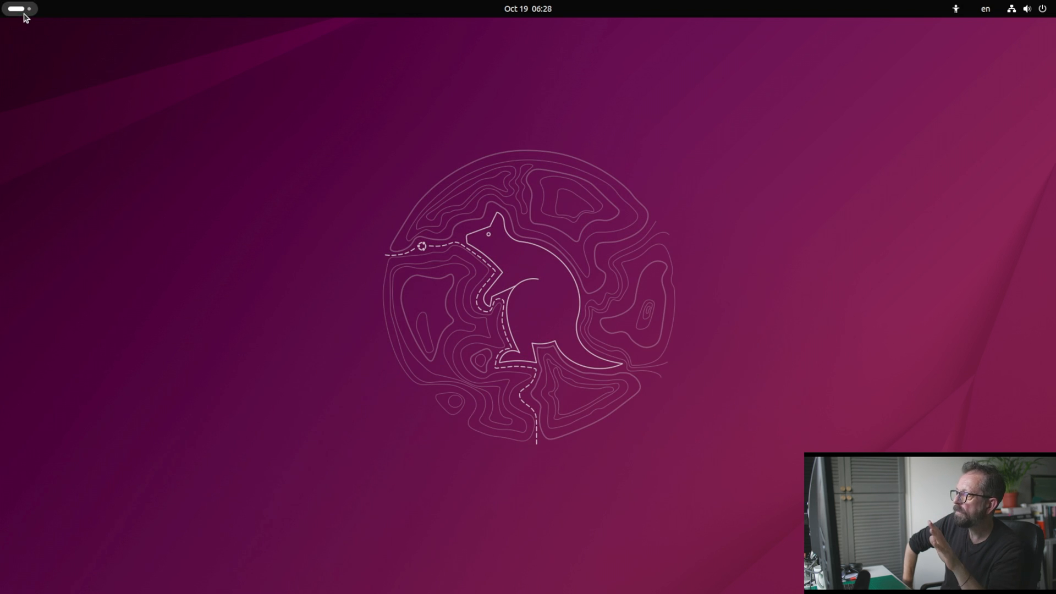
pyautogui.click(19, 7)
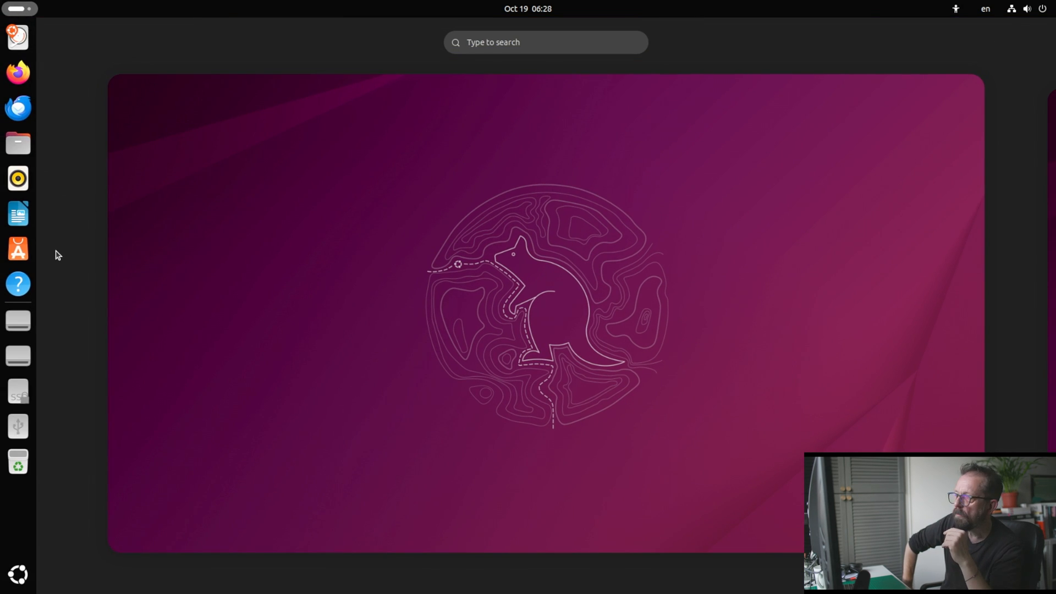
pyautogui.moveTo(300, 401)
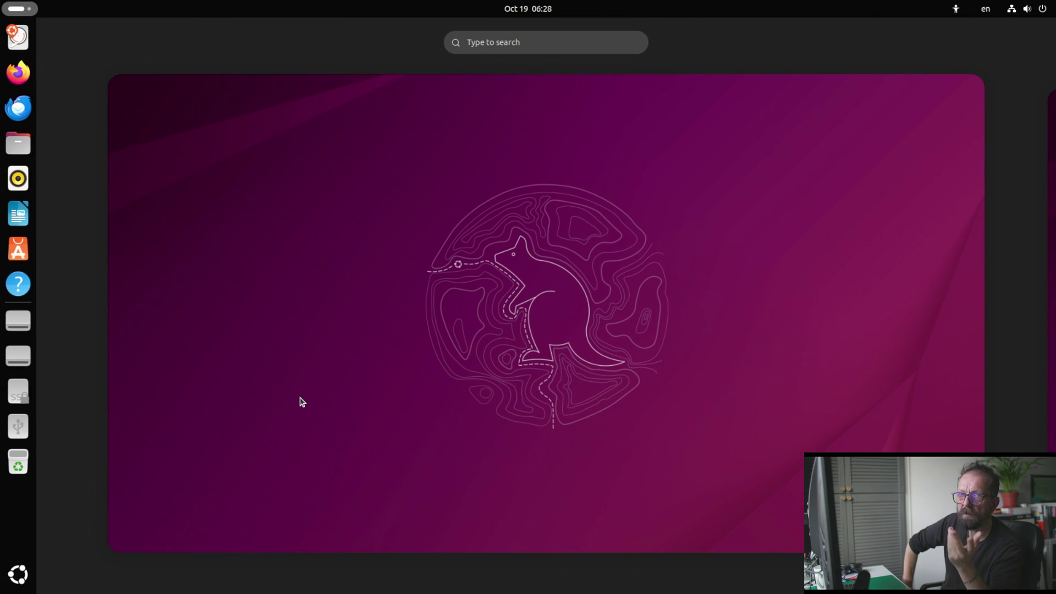
pyautogui.moveTo(118, 158)
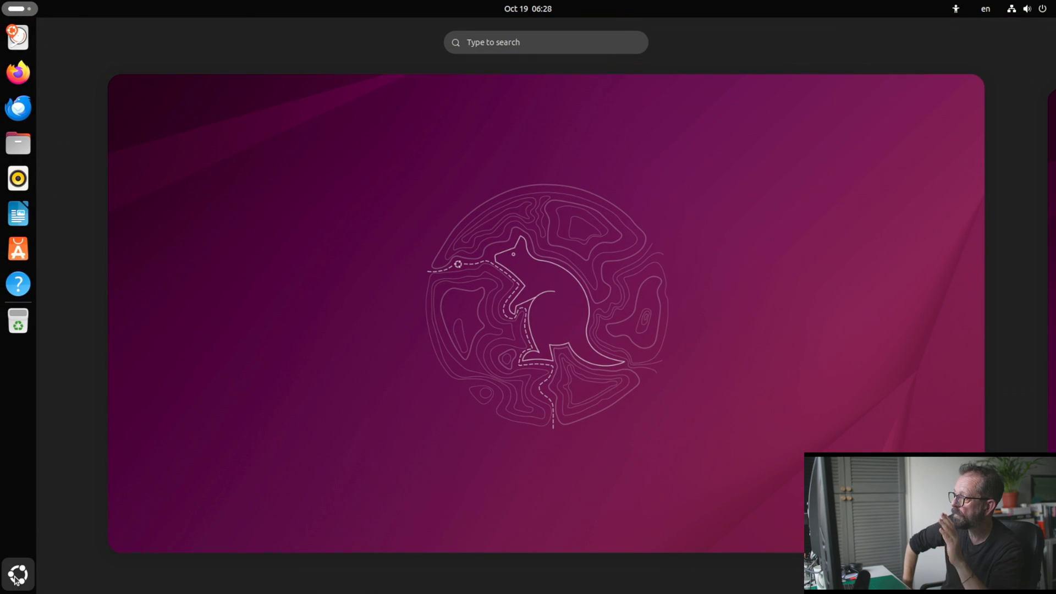
pyautogui.click(15, 569)
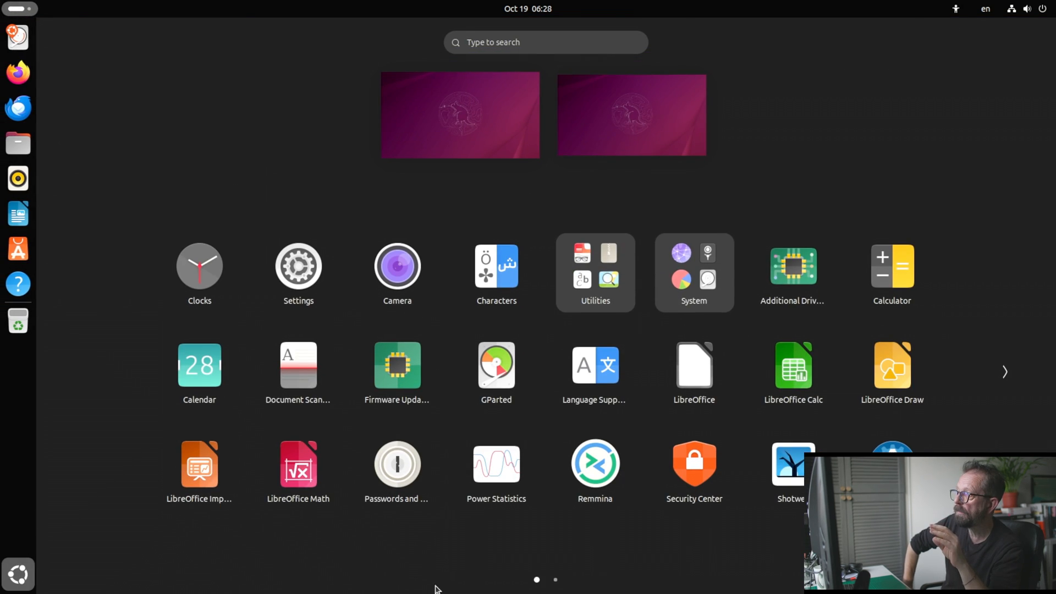
pyautogui.moveTo(1005, 372)
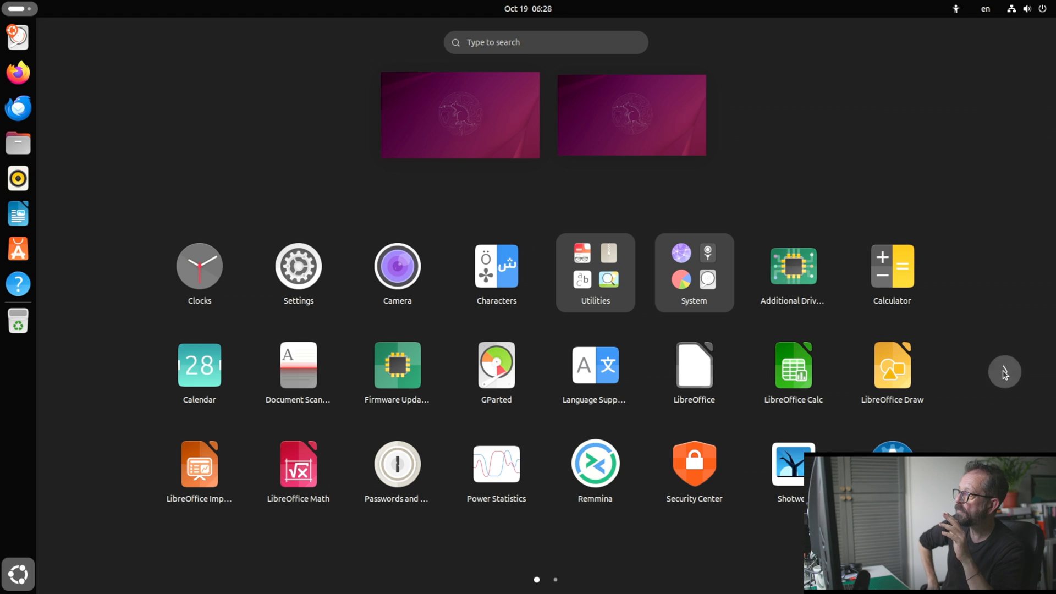
pyautogui.click(1006, 372)
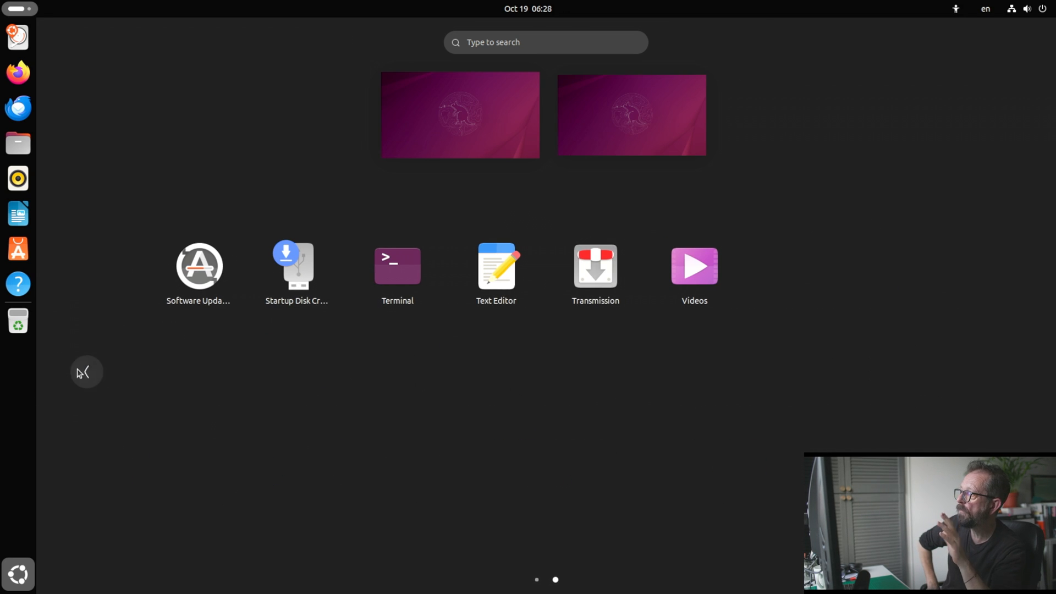
pyautogui.click(535, 593)
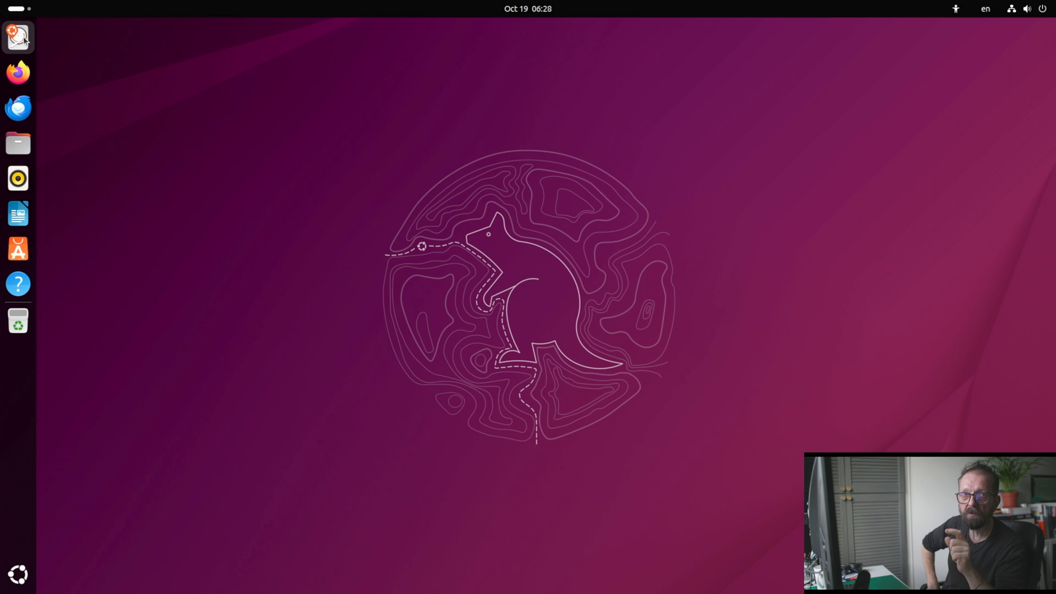
# Step: Power off the Ubuntu live session from the system menu and confirm Power Off
pyautogui.rightClick(17, 35)
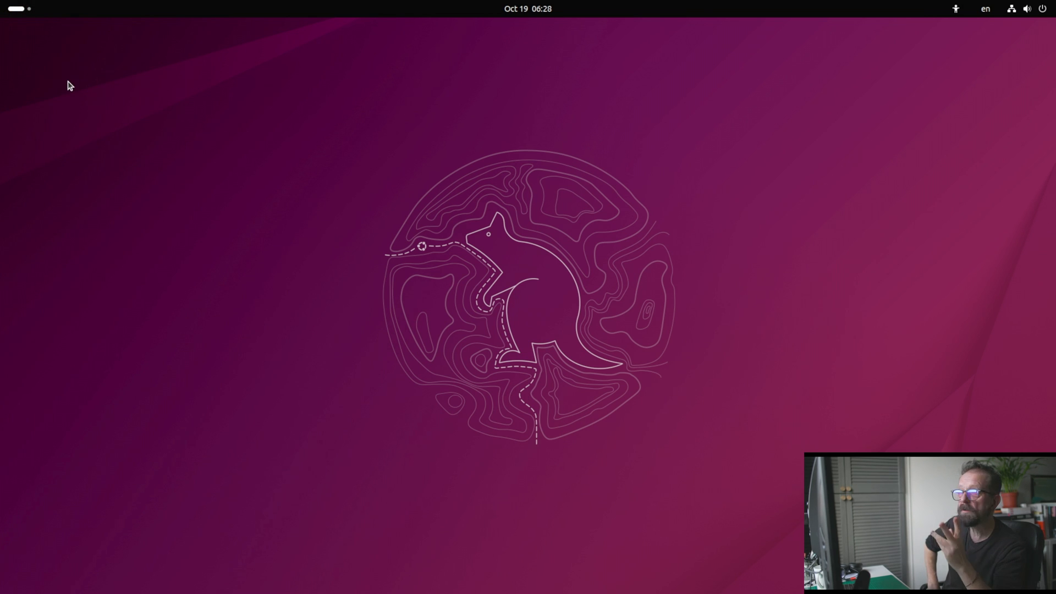
pyautogui.moveTo(59, 75)
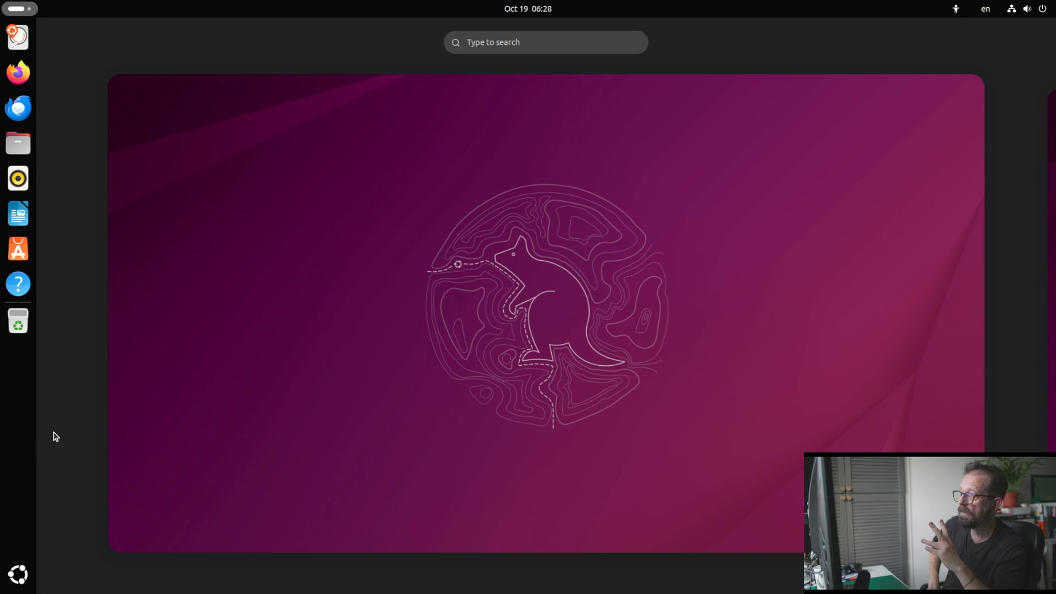
pyautogui.click(1025, 9)
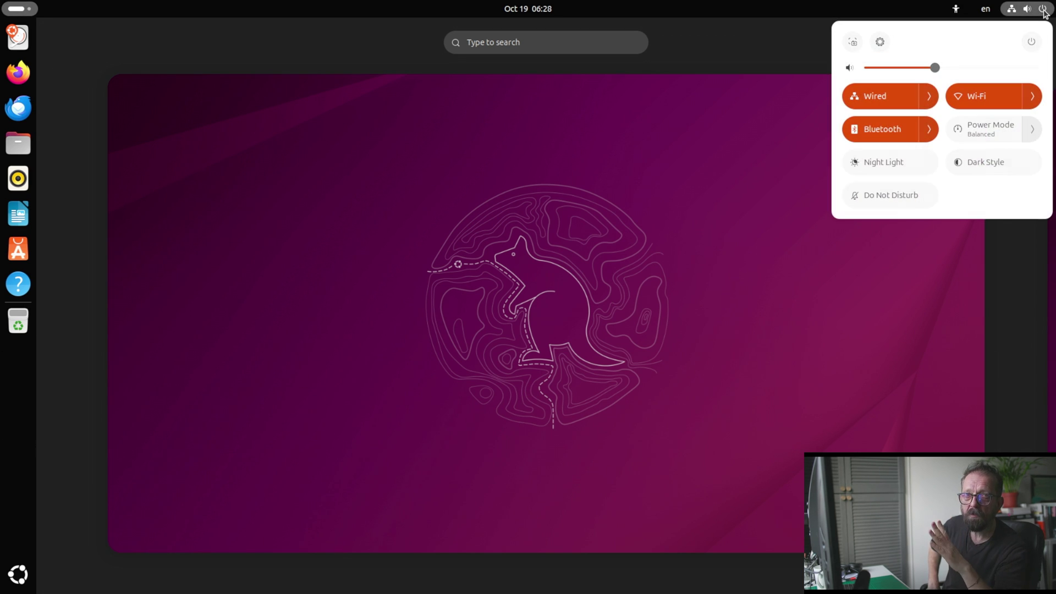
pyautogui.click(1033, 42)
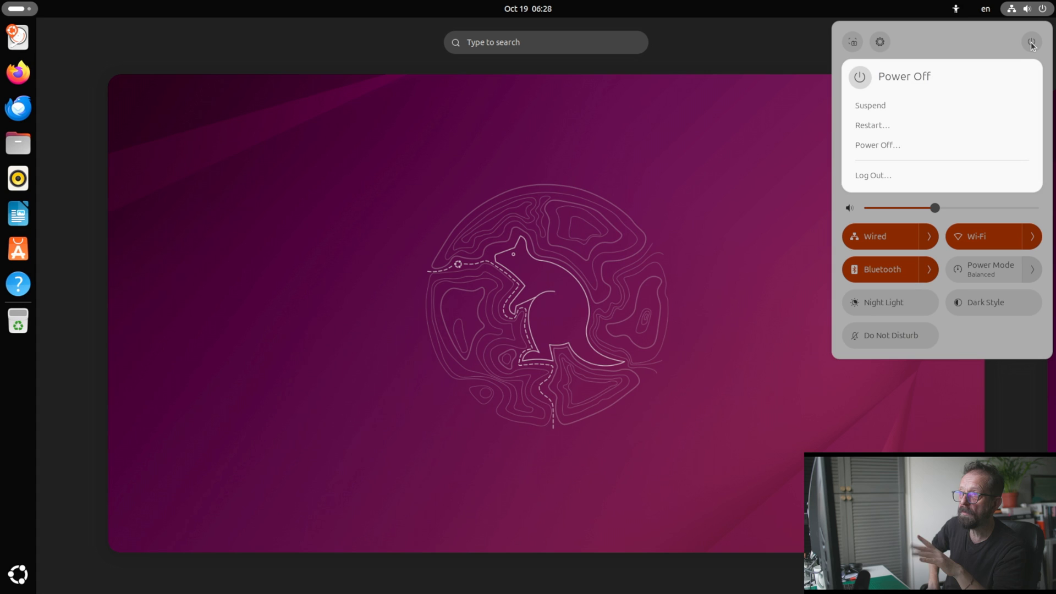
pyautogui.click(878, 146)
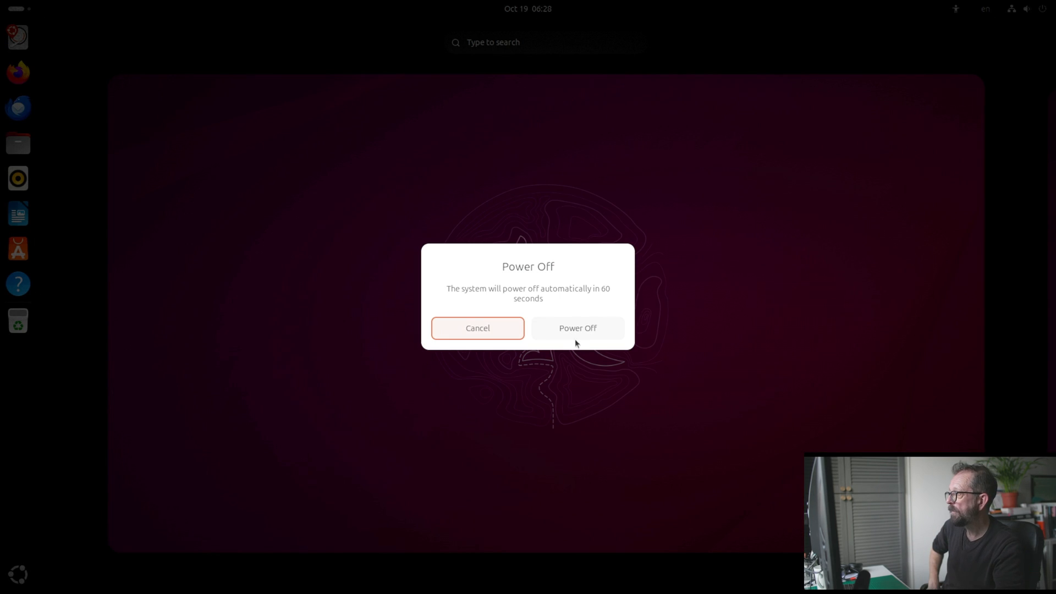
pyautogui.click(577, 328)
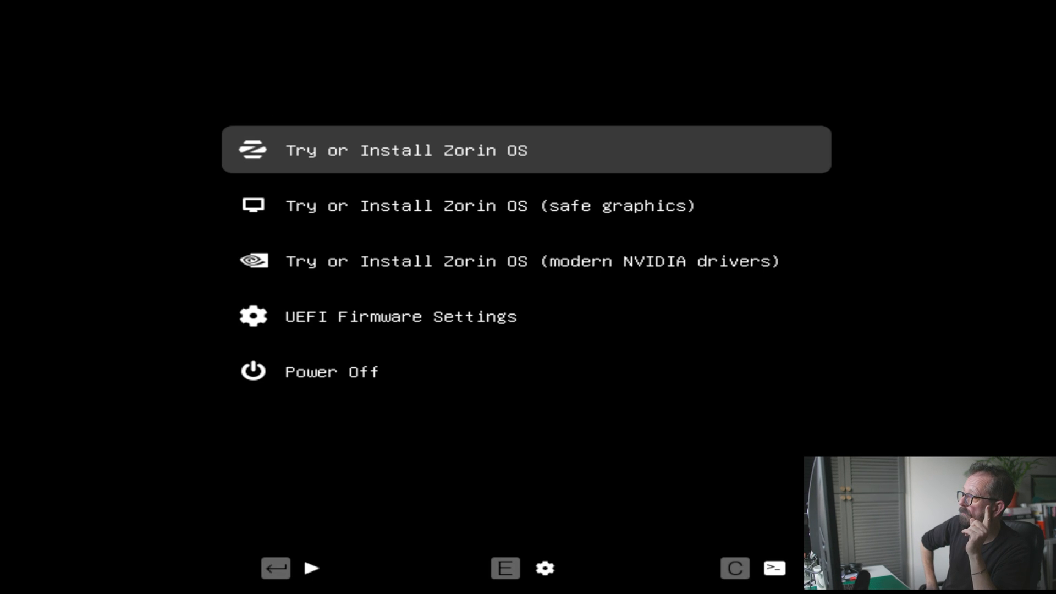
# Step: Highlight "Try or Install Zorin OS (safe graphics)" in the Zorin boot menu
pyautogui.press('Down')
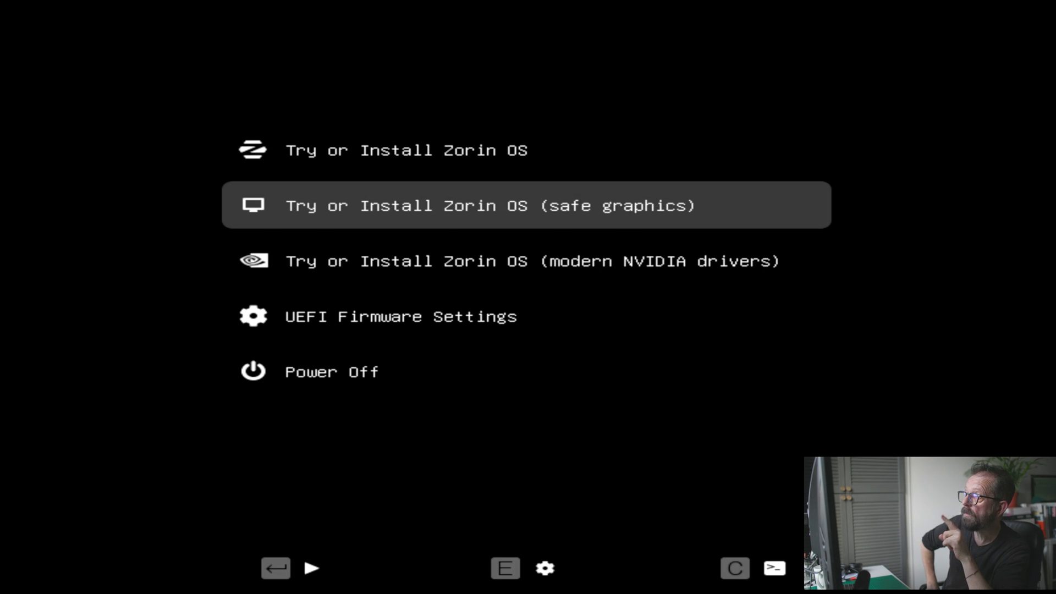